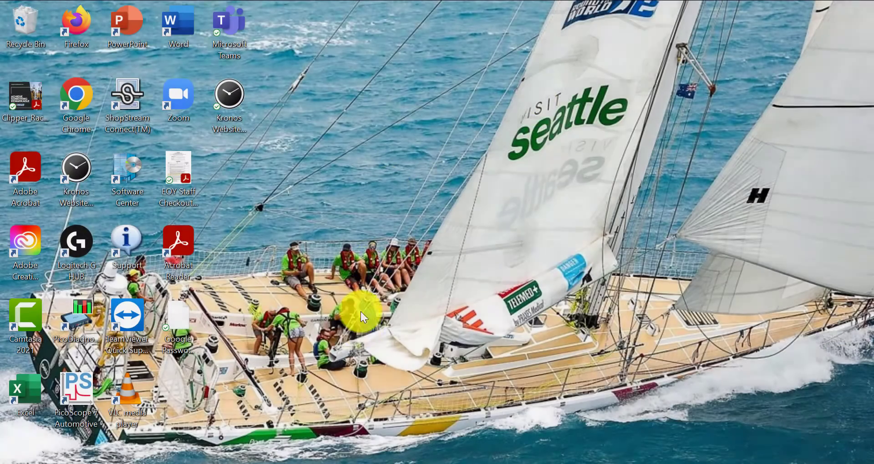
mouse_move(496, 295)
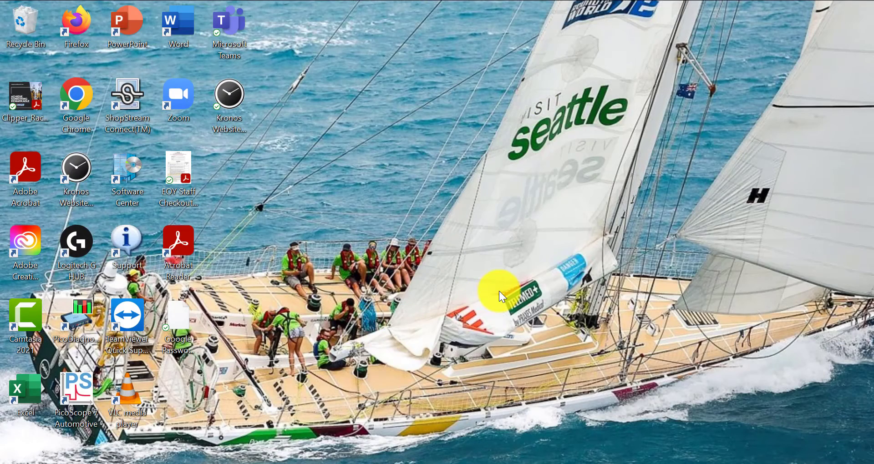
mouse_move(70, 390)
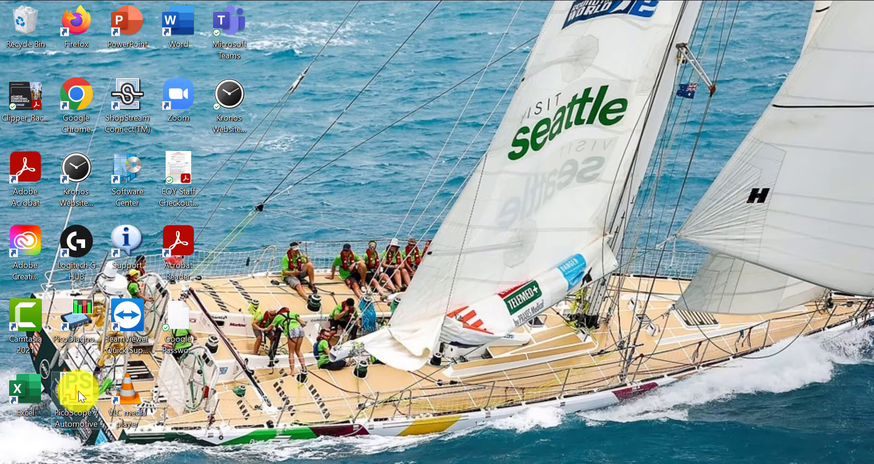
Launch PicoScope 7 Automotive, show the Guided tests catalogue and start live capture.
double_click(76, 393)
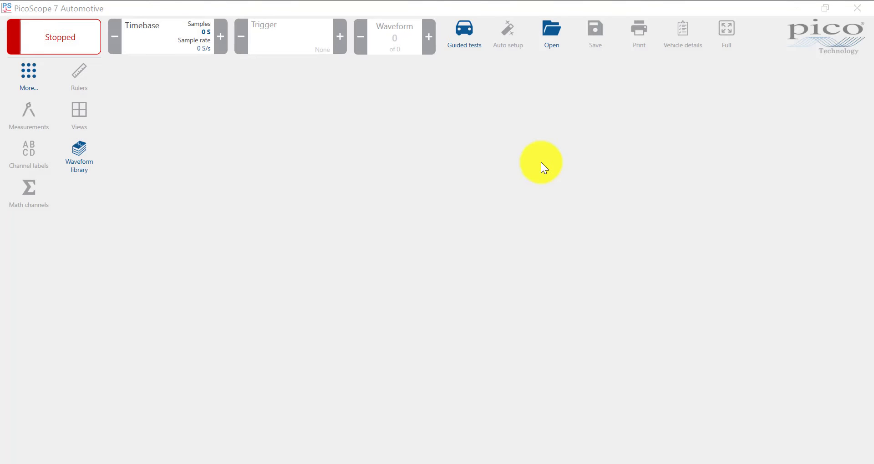
left_click(464, 34)
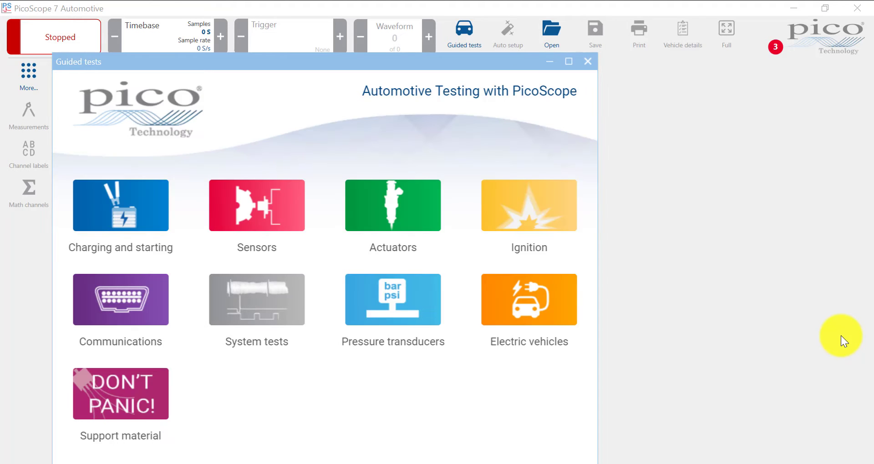
left_click(508, 34)
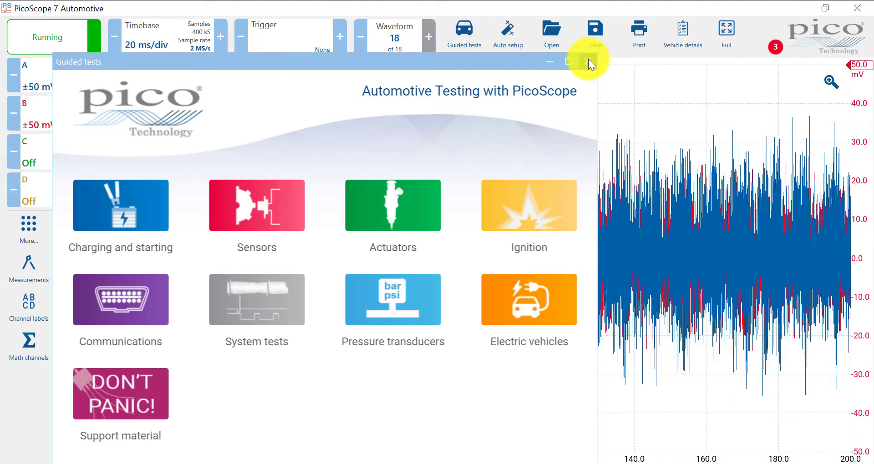
Close the Guided tests window to return to the live two-channel capture.
left_click(588, 62)
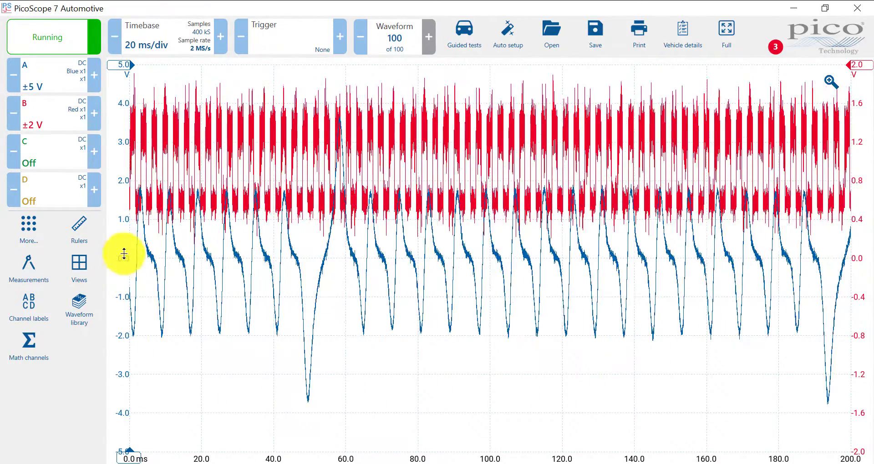
Drag channel A's vertical axis to ±10 V and offset the blue trace below the red one.
left_click_drag(123, 254, 123, 311)
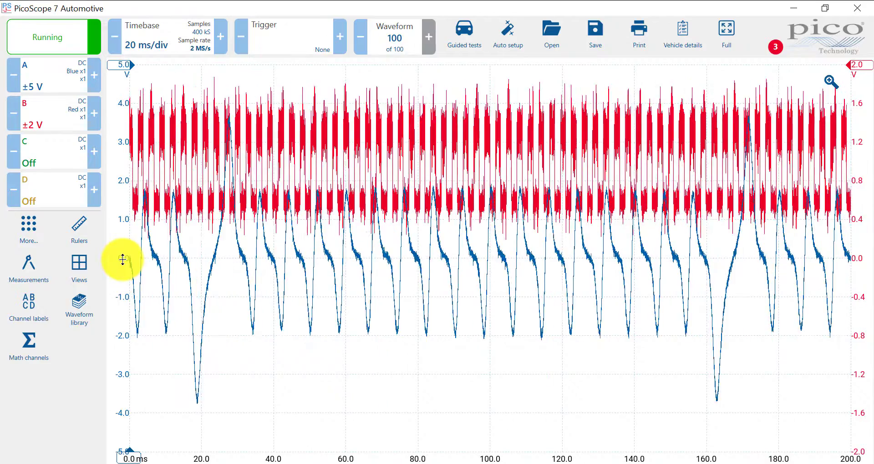
left_click_drag(122, 259, 115, 340)
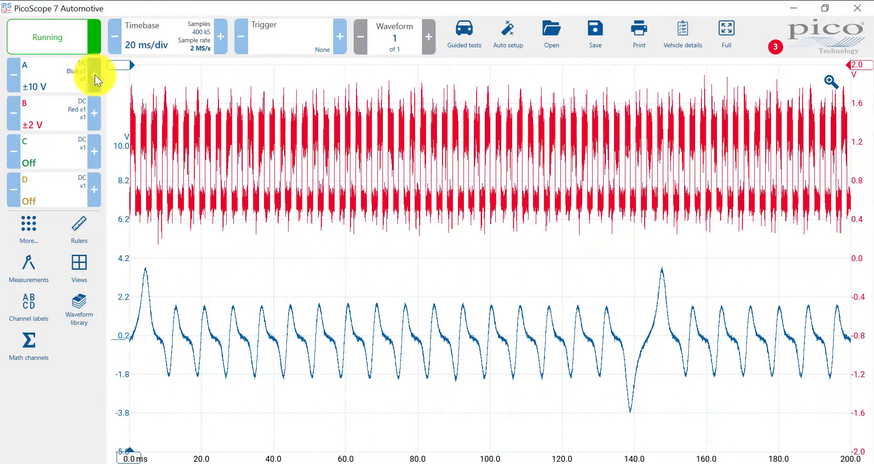
Show Channel Options A with manual range, DC coupling and no bandwidth limit.
left_click(428, 36)
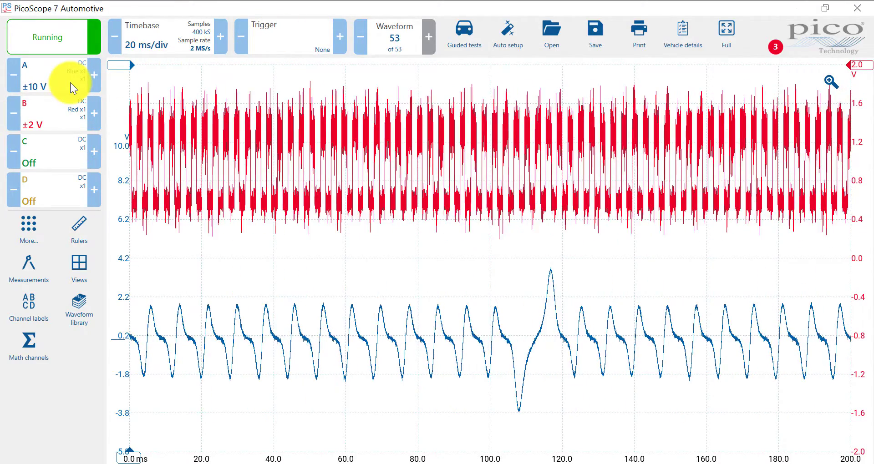
left_click(50, 76)
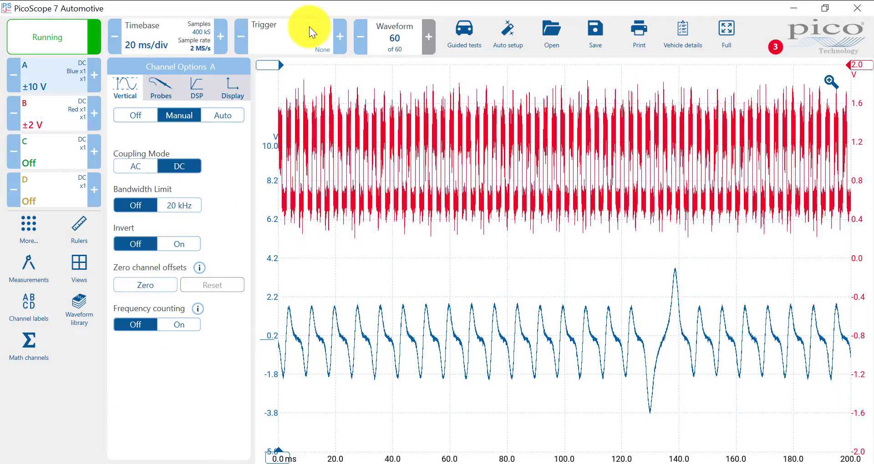
Switch the trigger to Auto mode in the trigger settings.
left_click(264, 25)
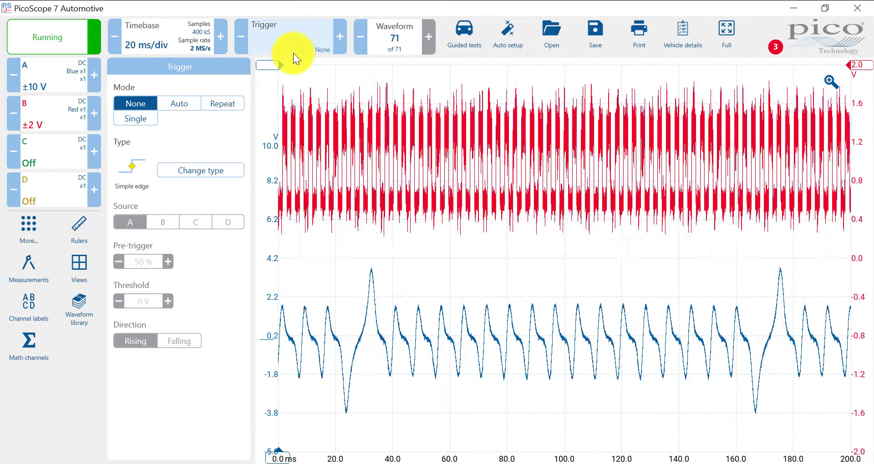
left_click(179, 103)
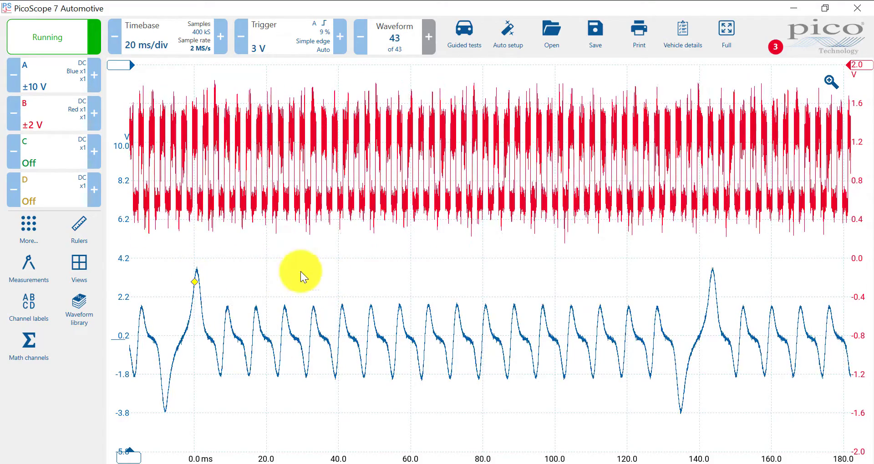
mouse_move(144, 131)
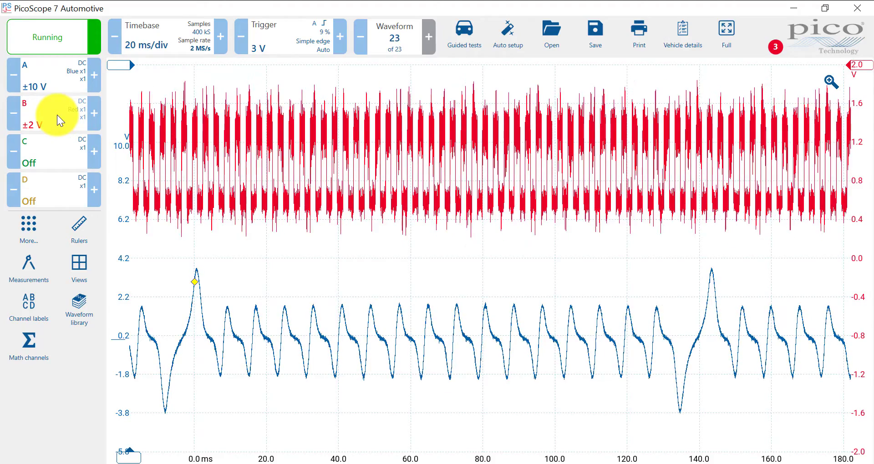
Set channel B's bandwidth limit to 20 kHz.
left_click(49, 115)
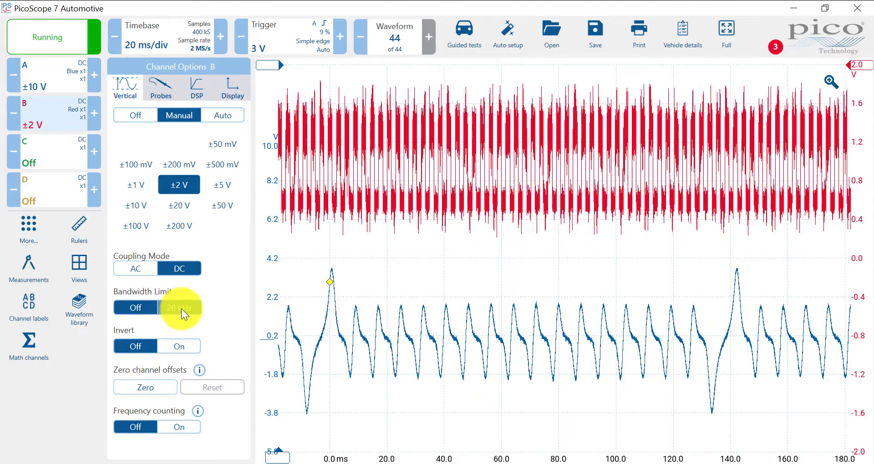
left_click(178, 307)
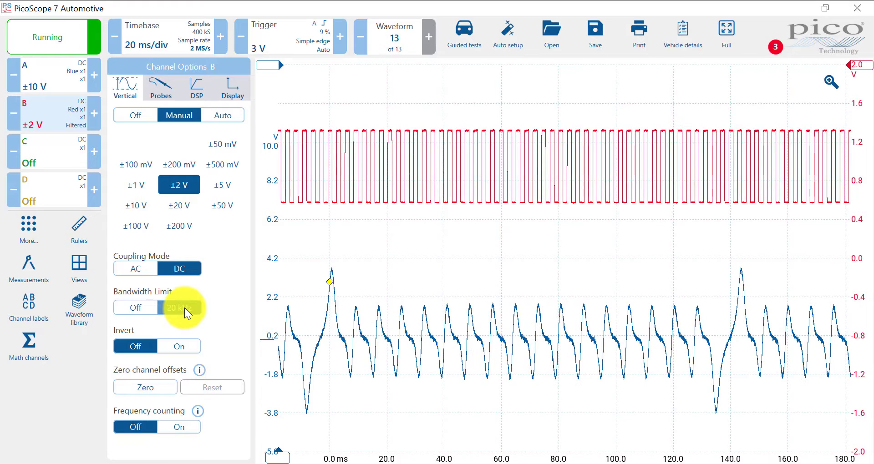
left_click(179, 307)
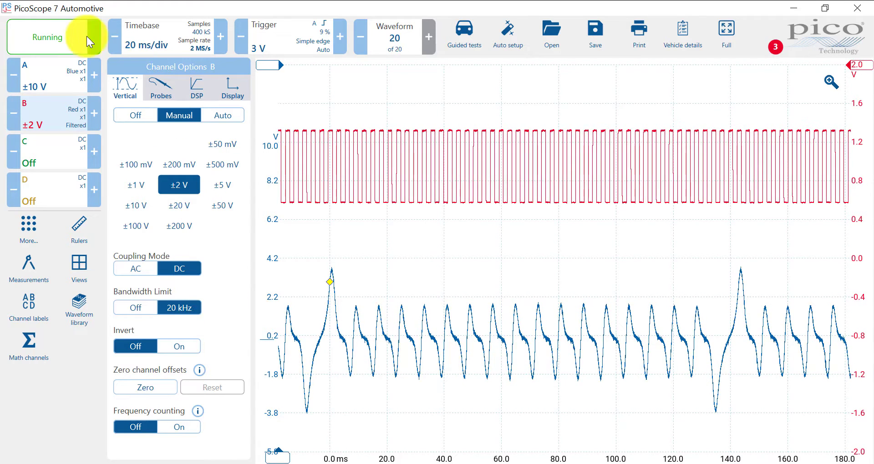
Set channel A's bandwidth limit to 20 kHz and close the channel settings.
left_click(45, 73)
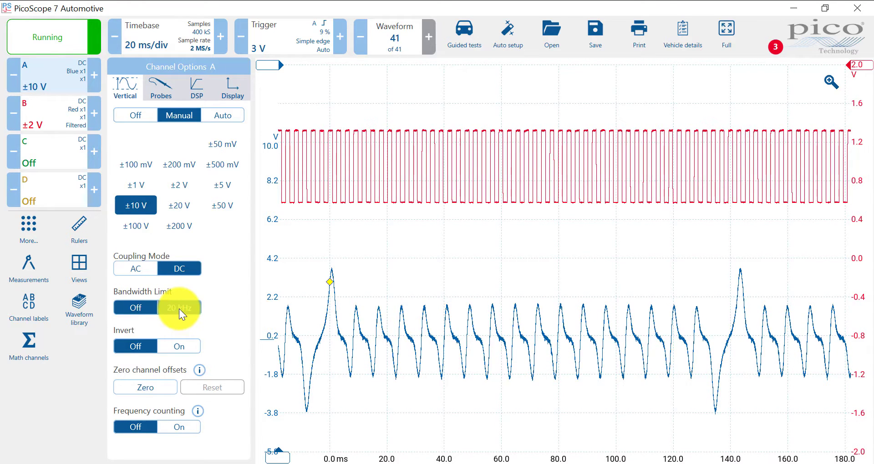
left_click(180, 307)
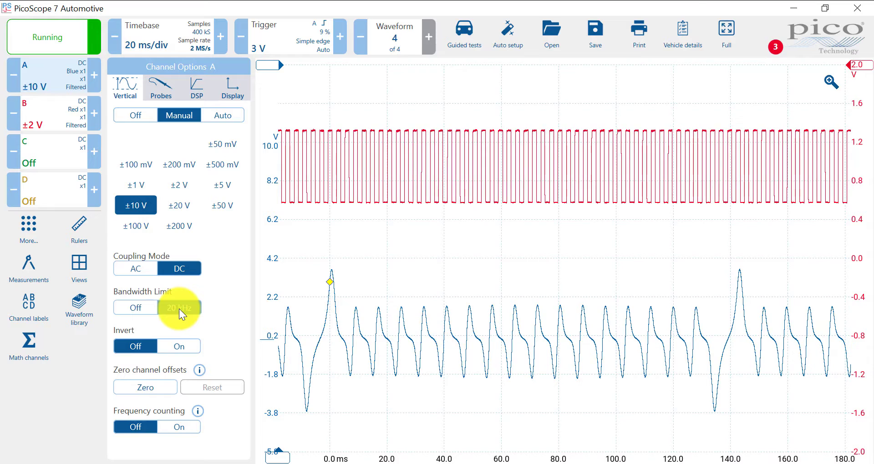
left_click(50, 79)
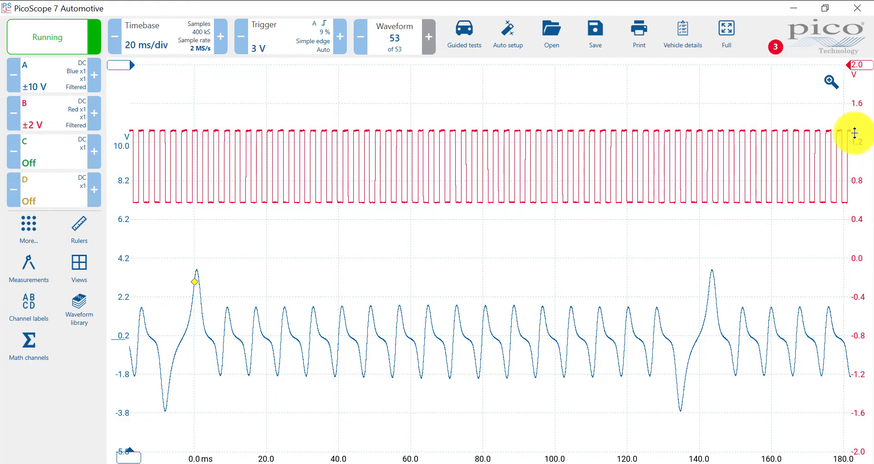
mouse_move(766, 367)
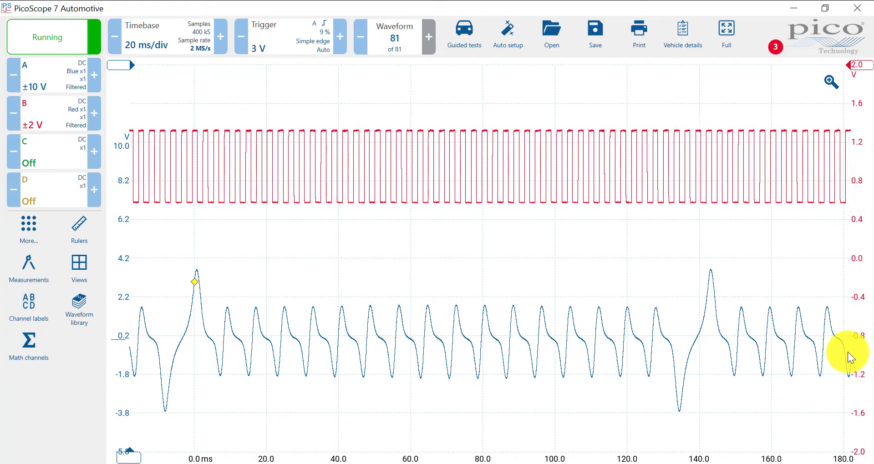
mouse_move(155, 304)
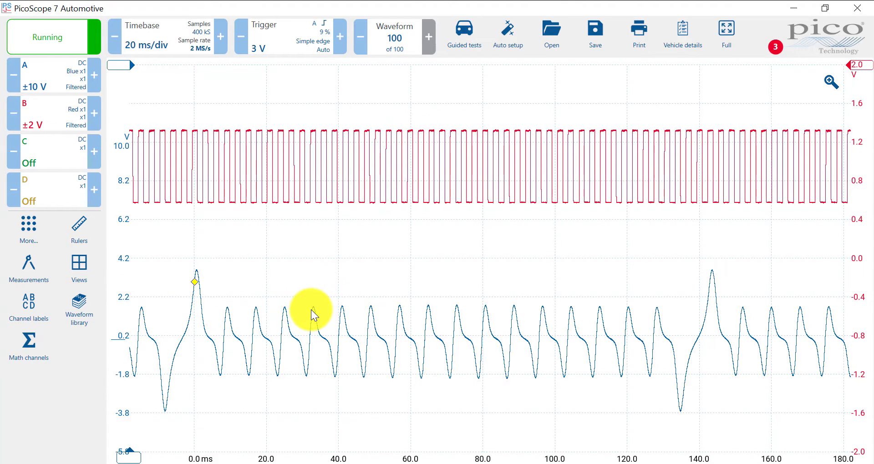
mouse_move(236, 365)
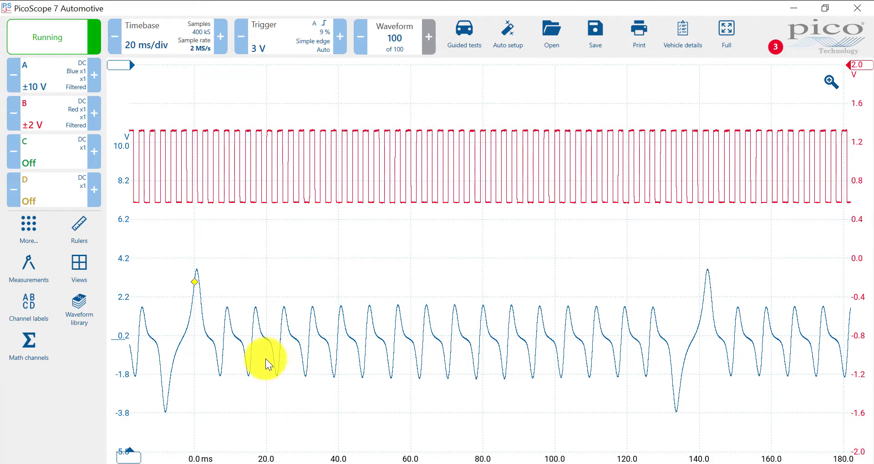
mouse_move(864, 279)
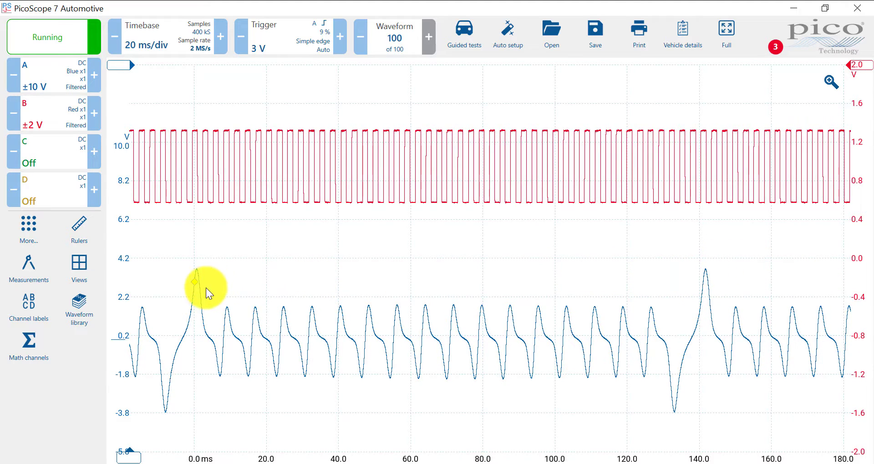
mouse_move(391, 435)
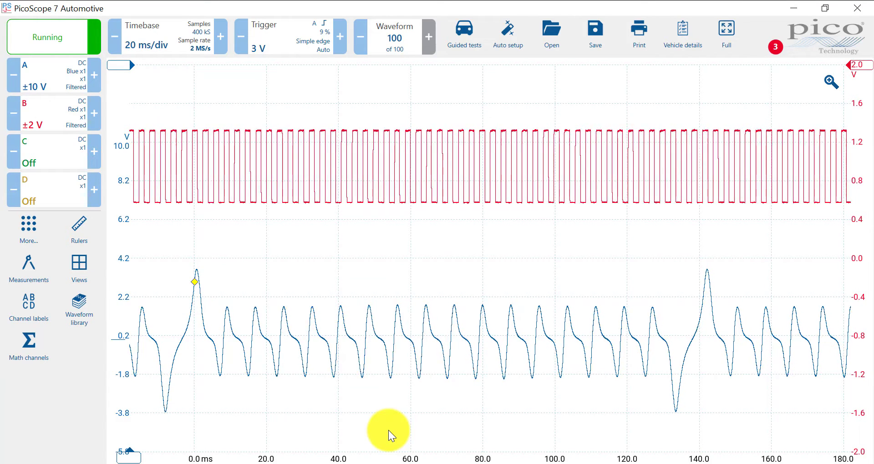
mouse_move(326, 332)
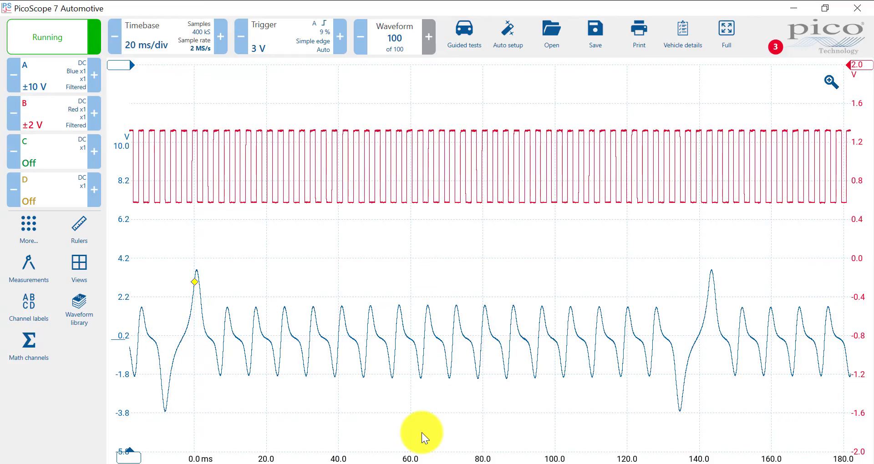
mouse_move(357, 354)
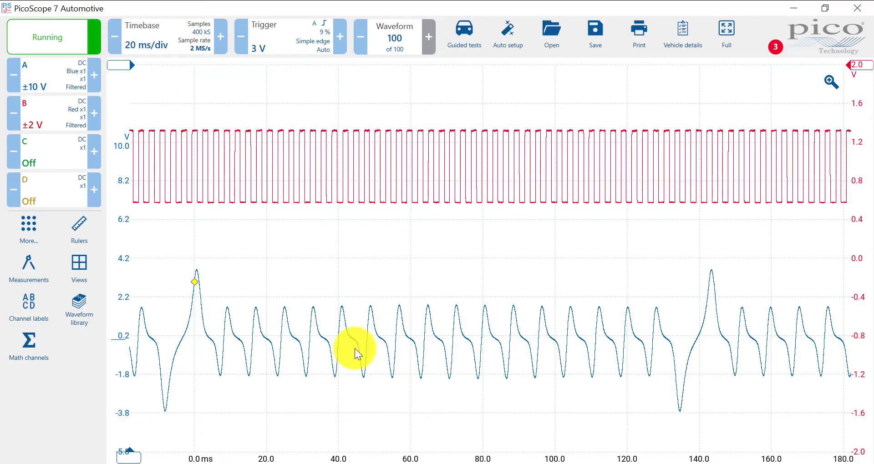